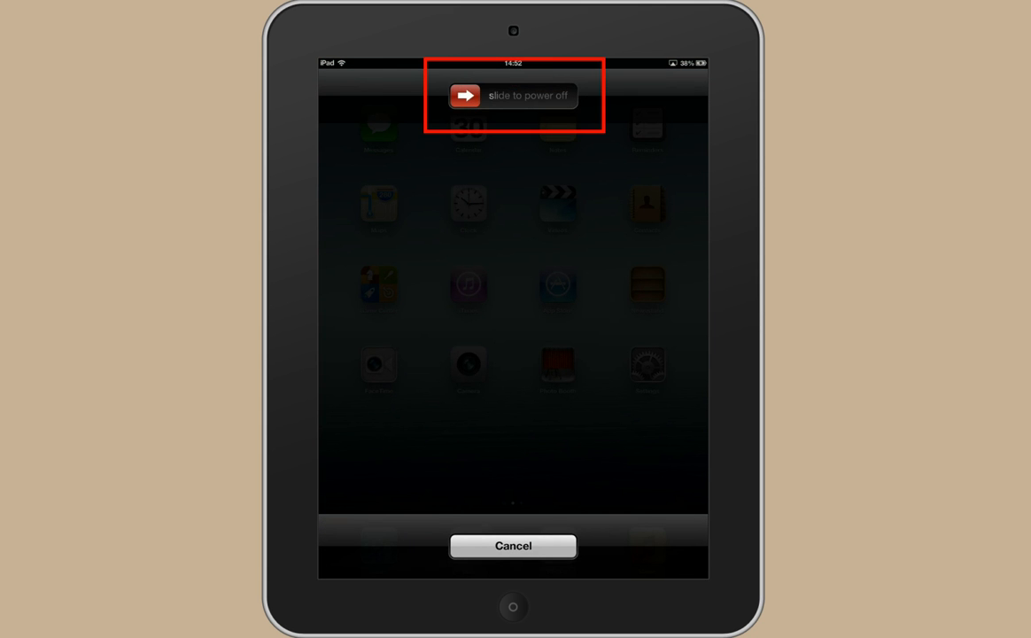
Dismiss the 'slide to power off' prompt with Cancel so the iPad stays on.
click(513, 546)
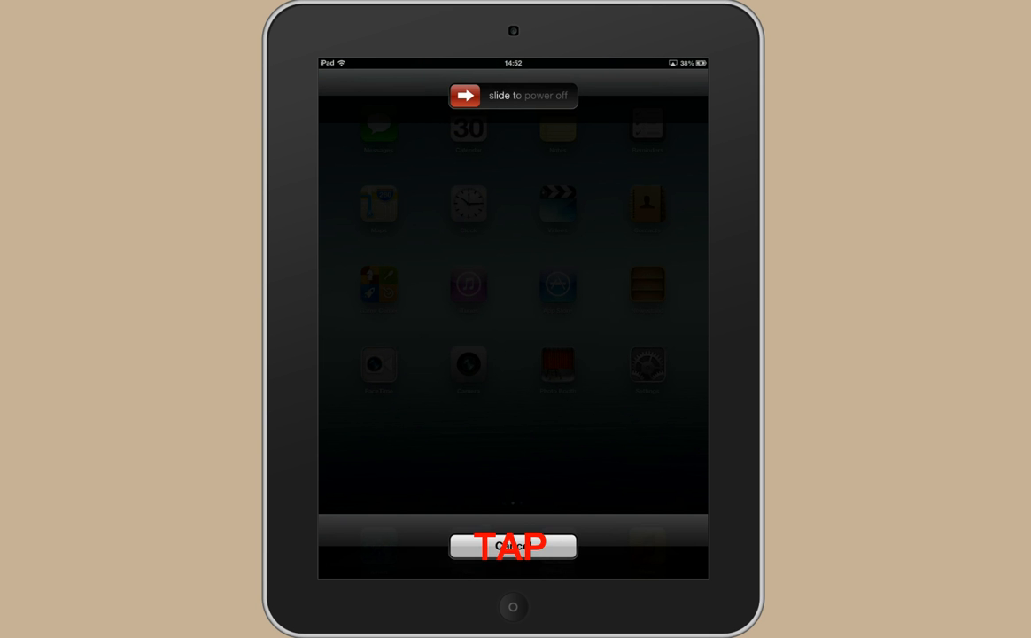
click(514, 545)
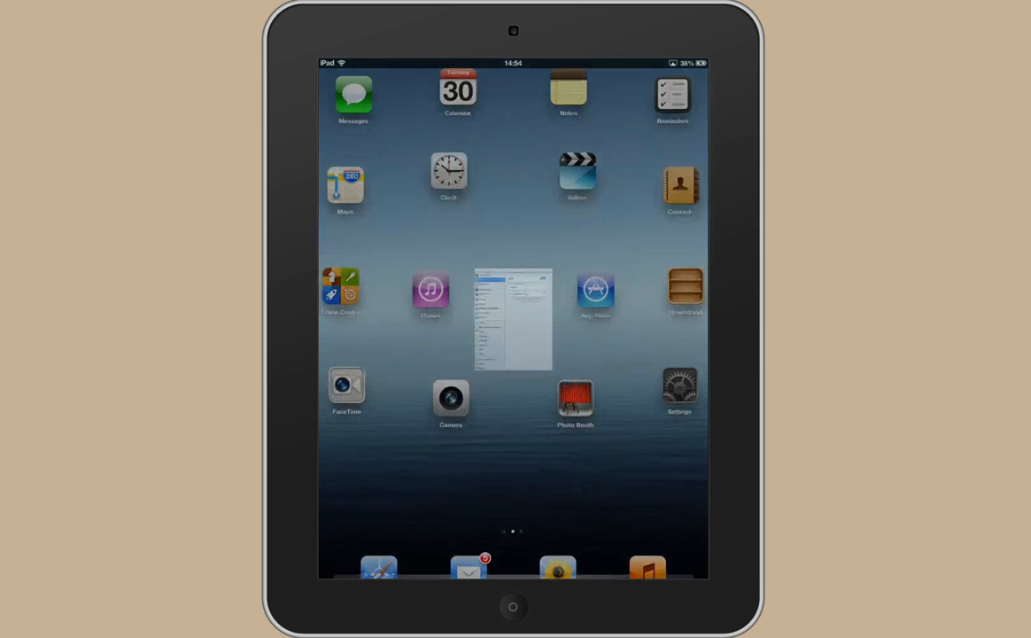
Go home, page left to the iTunes U / Khan Academy / BBC News page and launch BBC News.
click(680, 386)
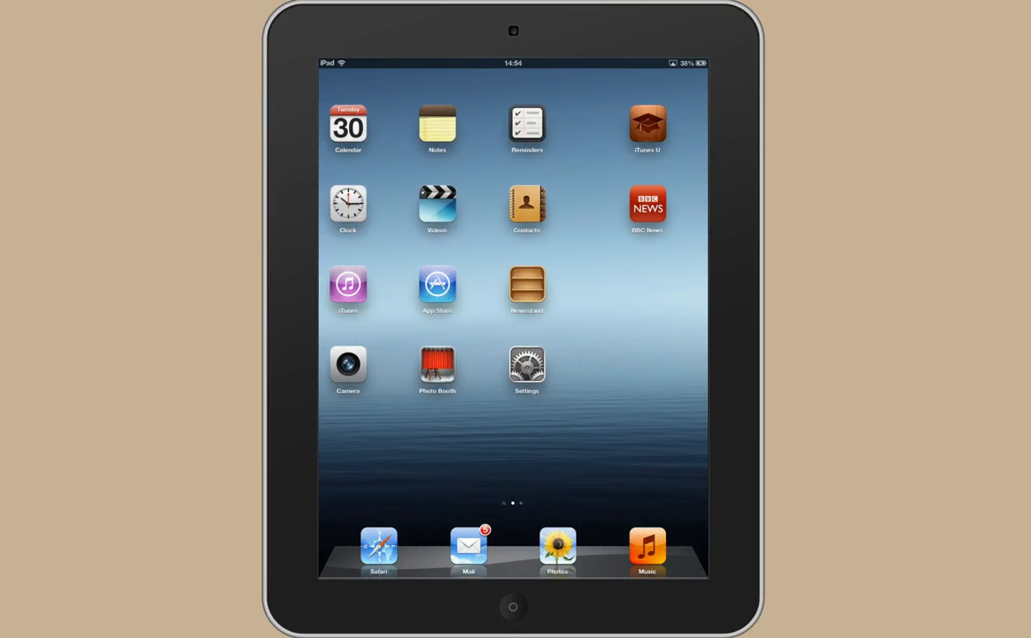
scroll(left, 3)
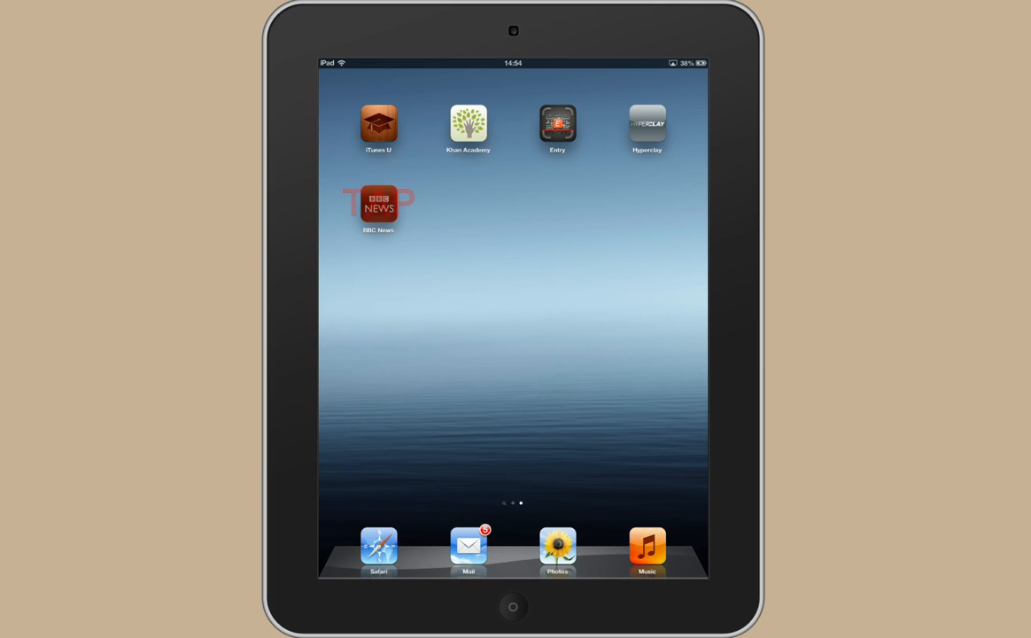
click(377, 204)
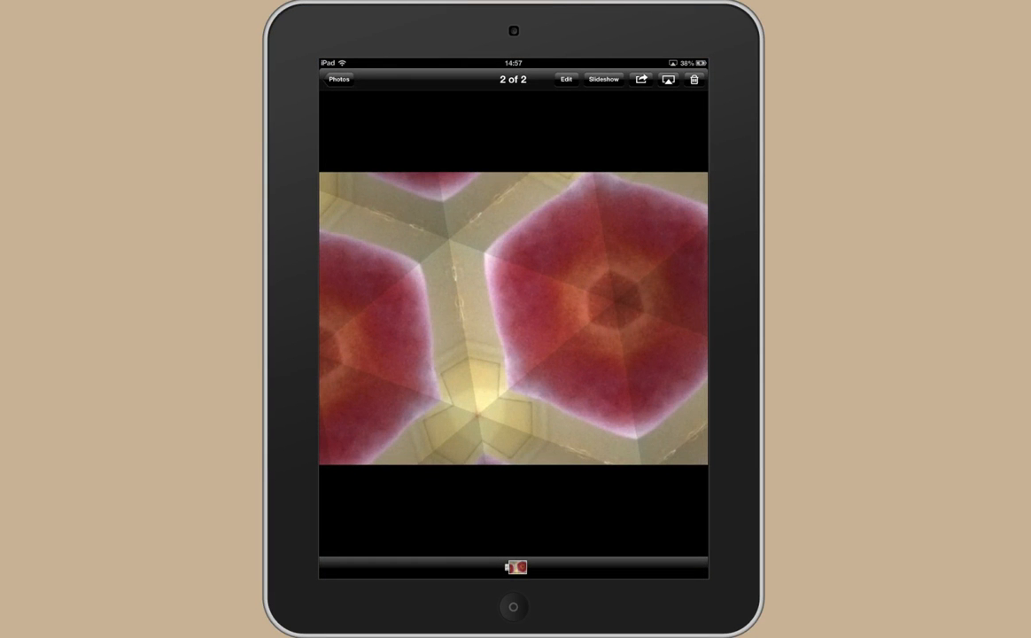
Hide the photo's toolbars for a full-screen view, then return to the home screen.
click(504, 361)
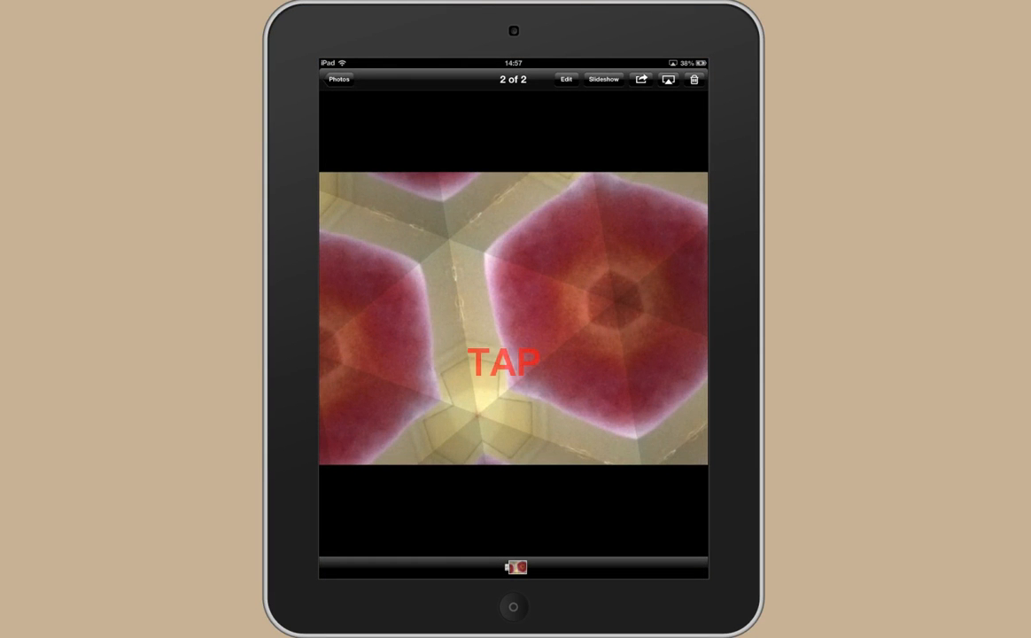
click(513, 362)
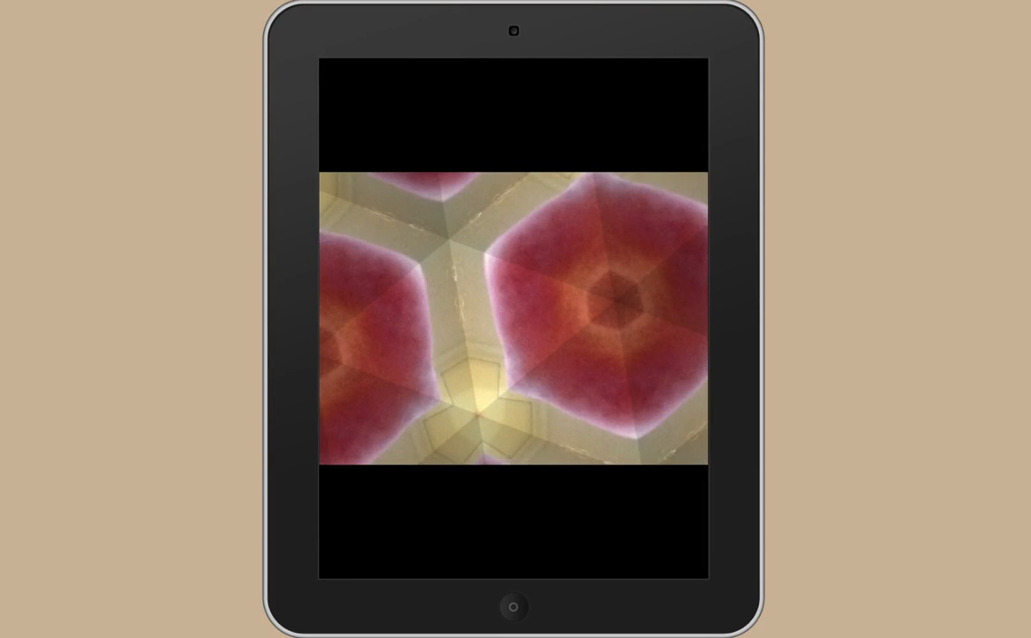
click(514, 319)
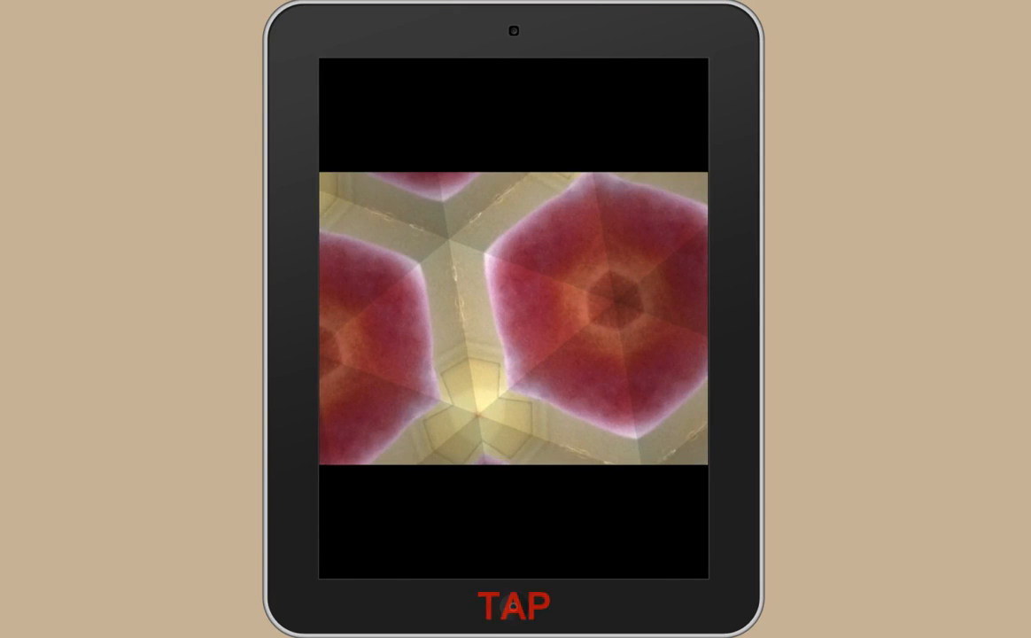
click(514, 319)
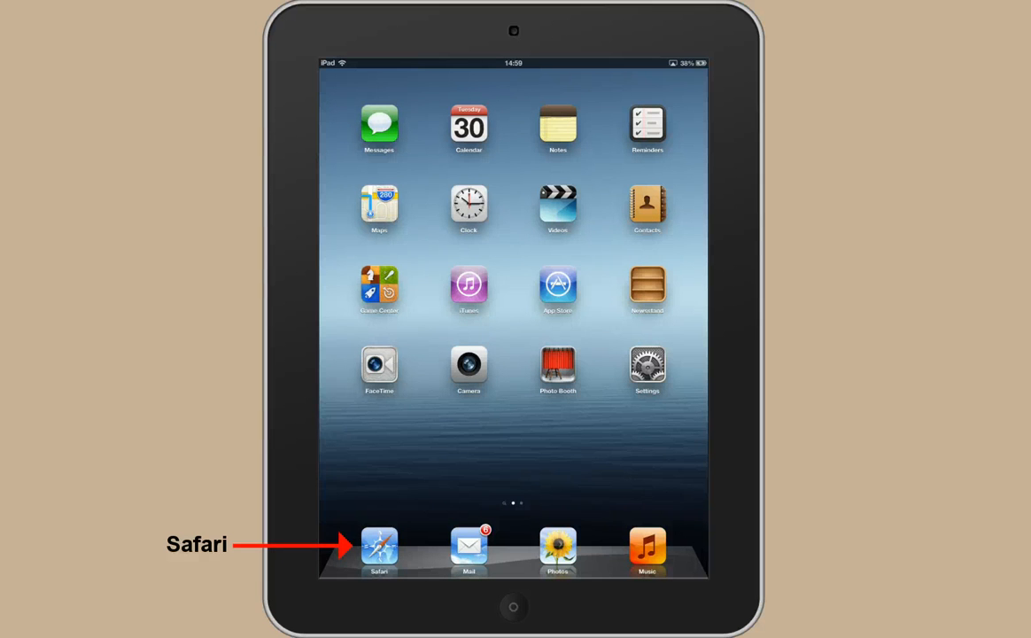
Launch Safari from the dock and start a new web search from the address field.
click(379, 547)
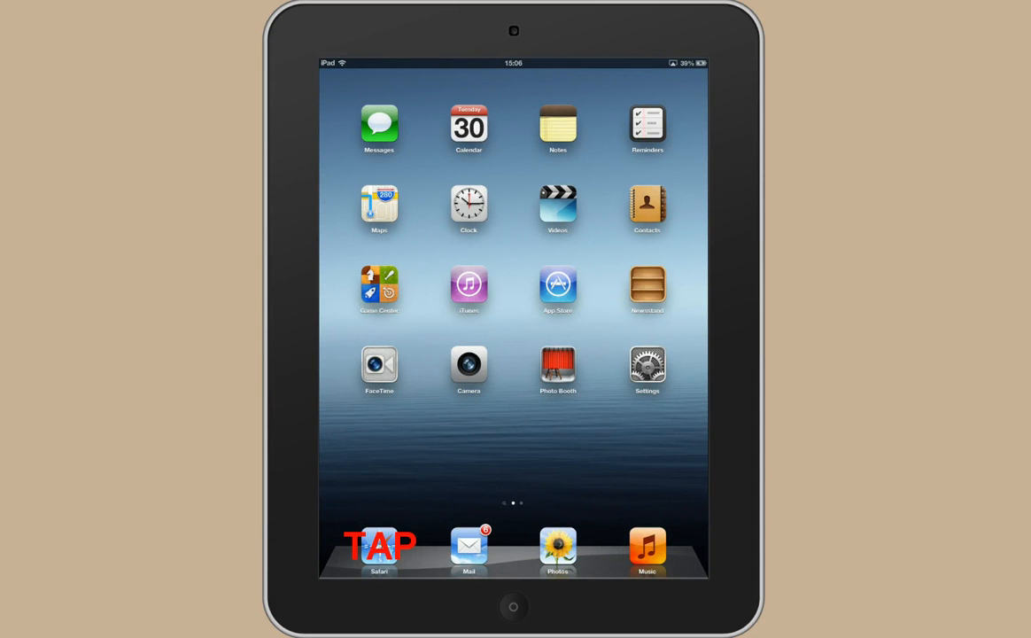
click(379, 548)
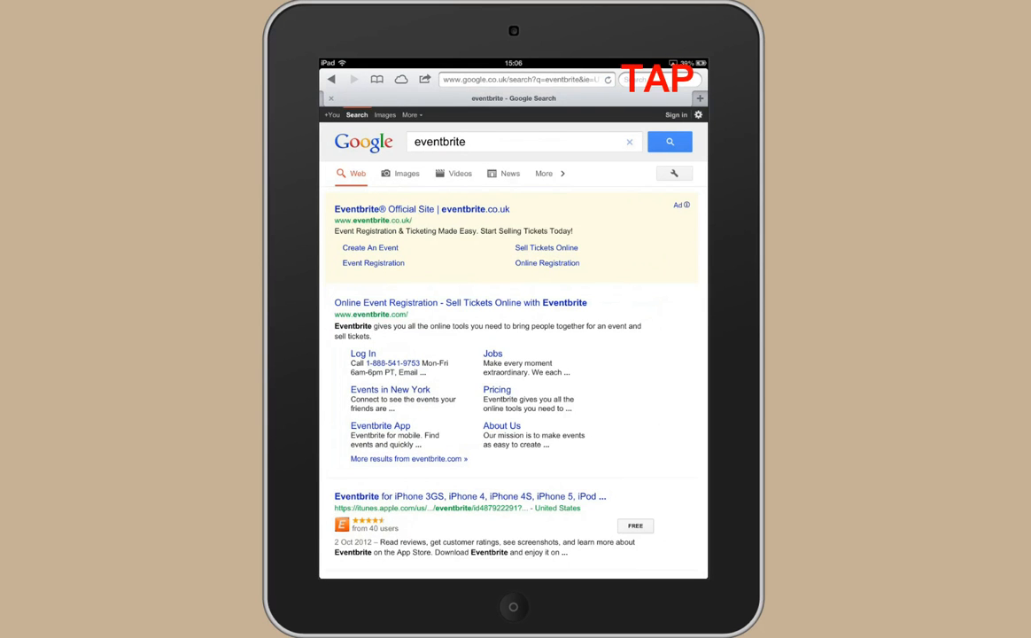
click(523, 78)
text(eventbritecou)
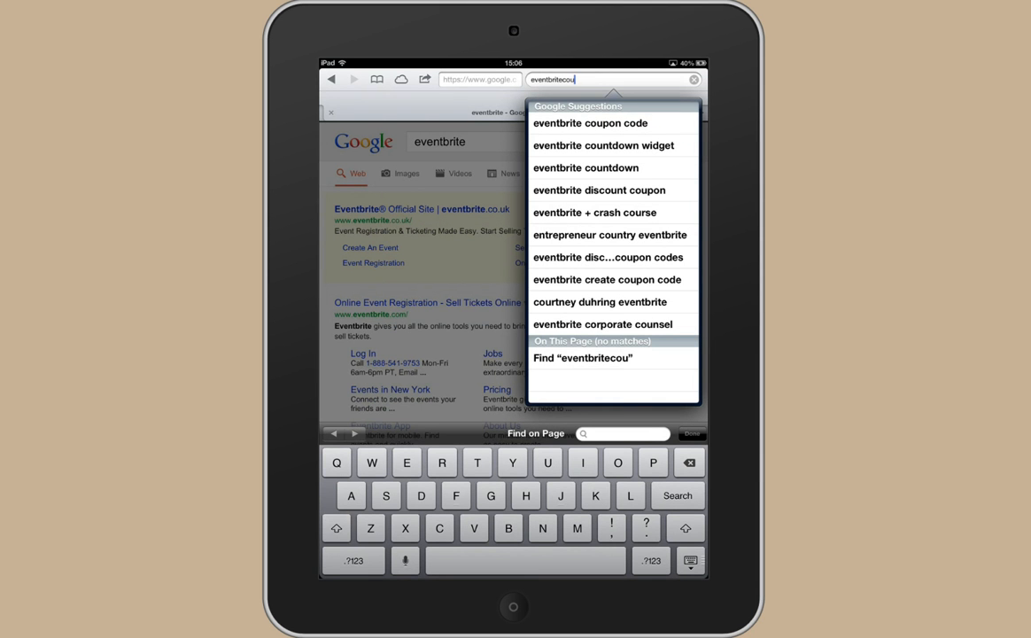
Search Google for coursera and open the official Coursera site from the results.
click(689, 461)
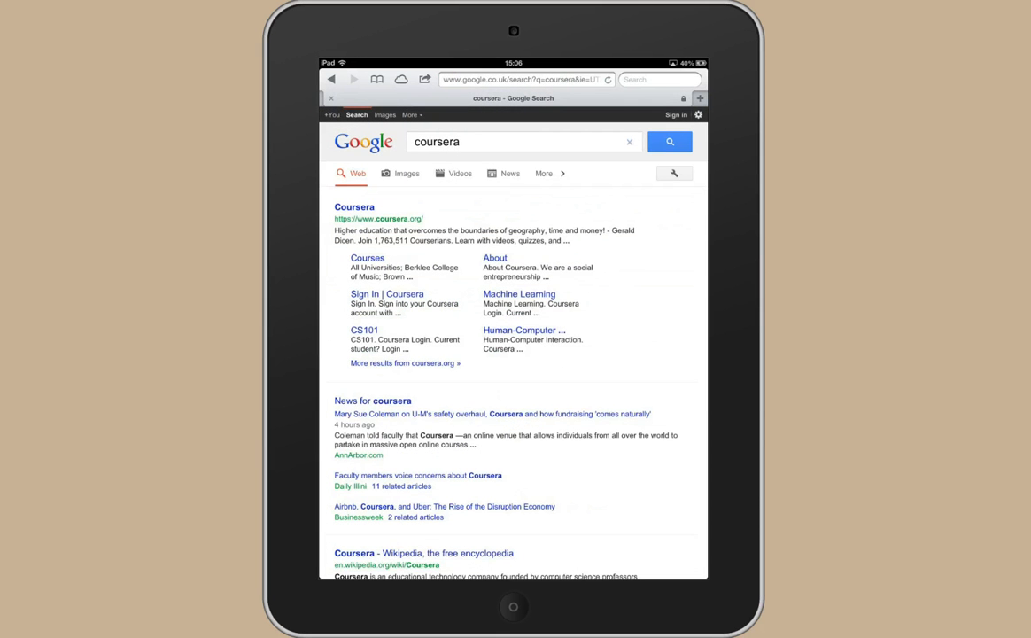
click(354, 206)
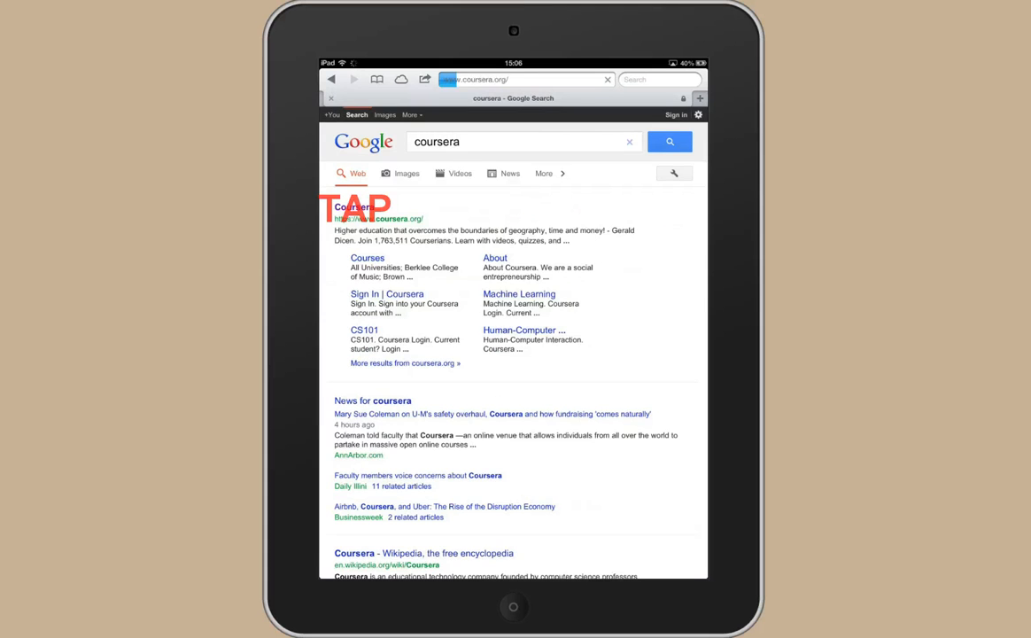
click(352, 207)
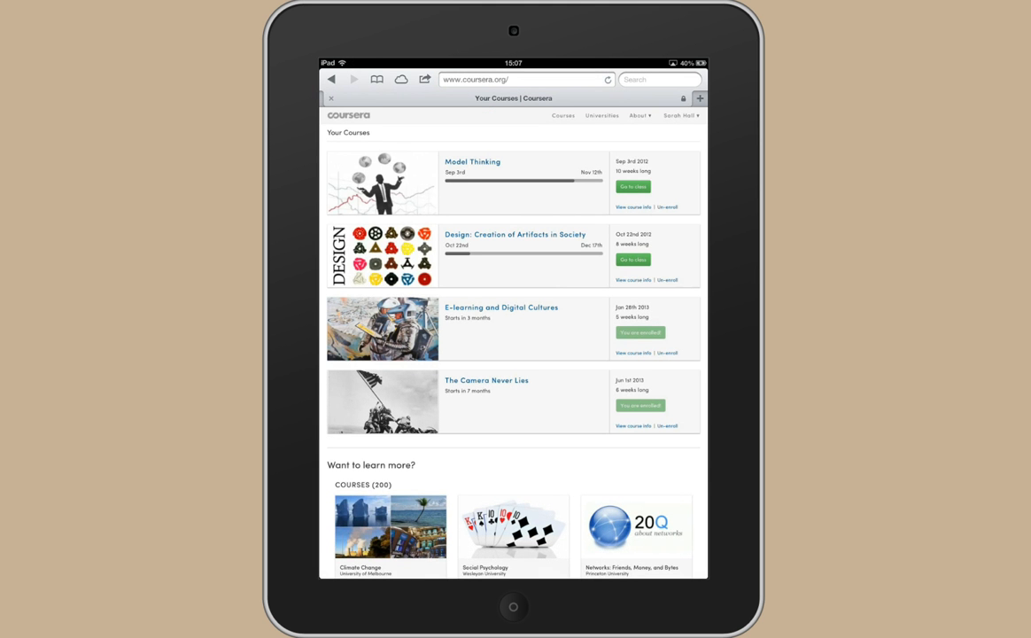
In the search field, switch the keyboard to the .?123 numbers layout, then the #+= symbols layout.
click(659, 80)
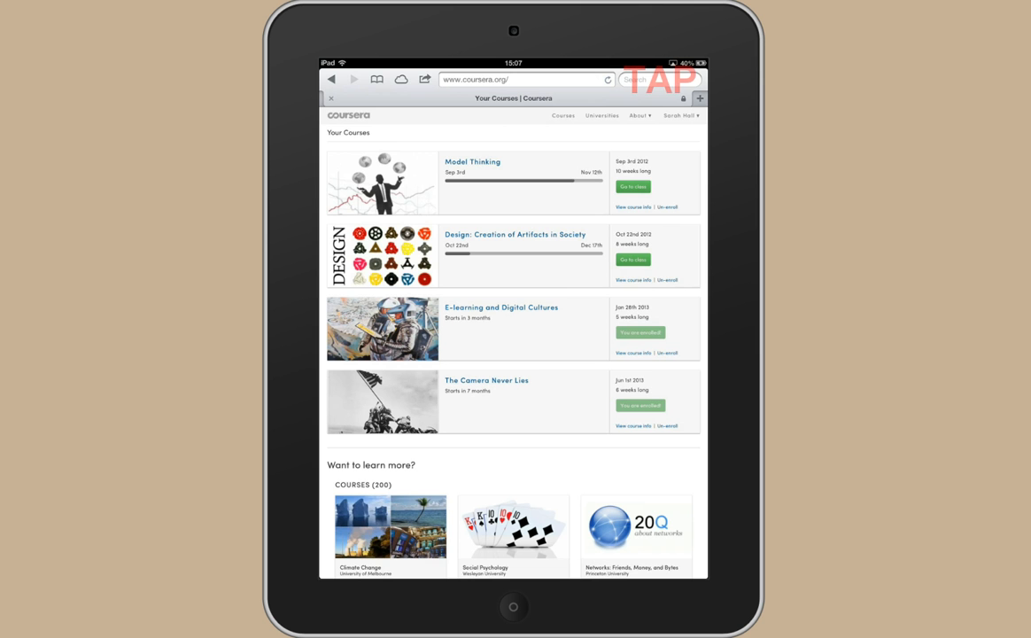
click(523, 78)
text(coursera)
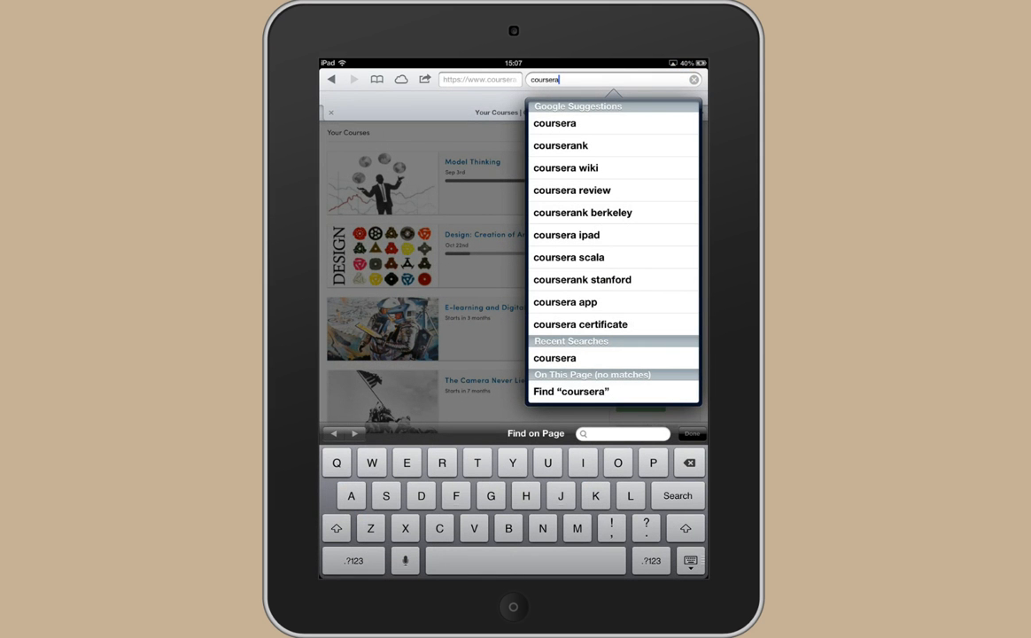
click(354, 560)
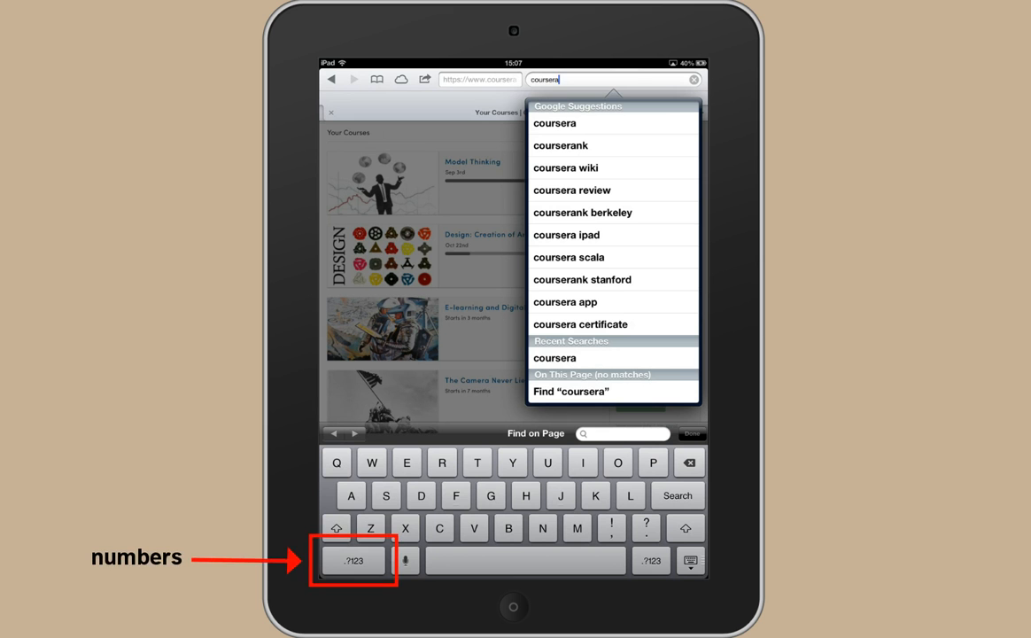
click(354, 560)
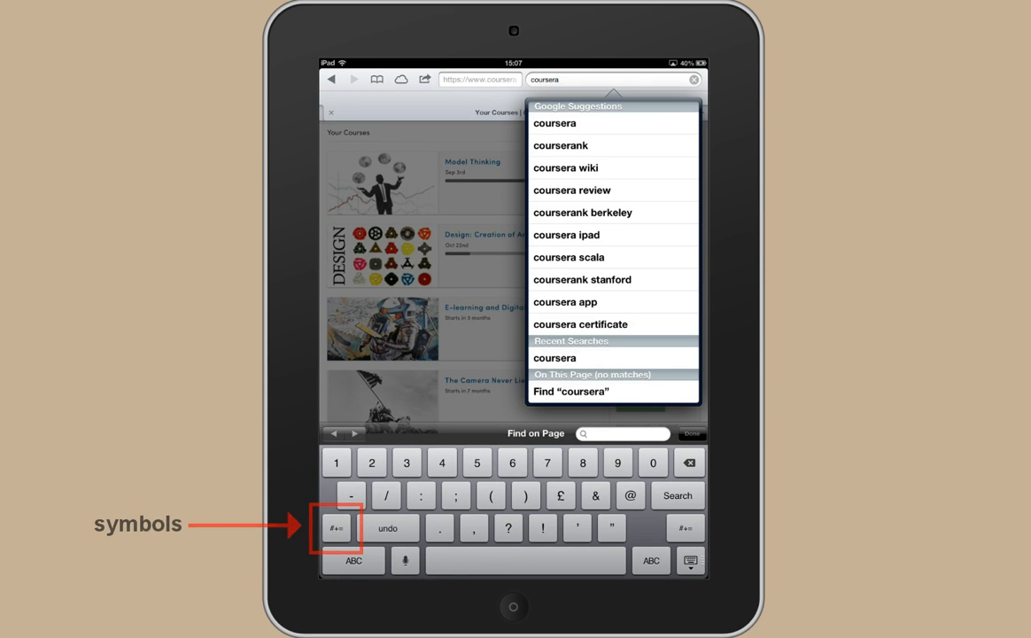
click(336, 528)
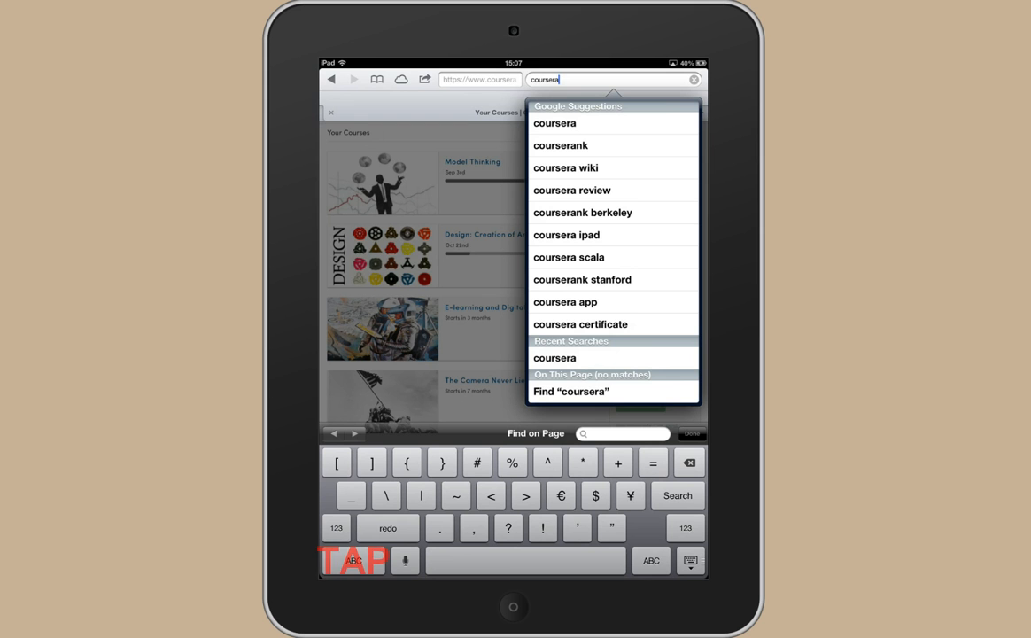
click(652, 559)
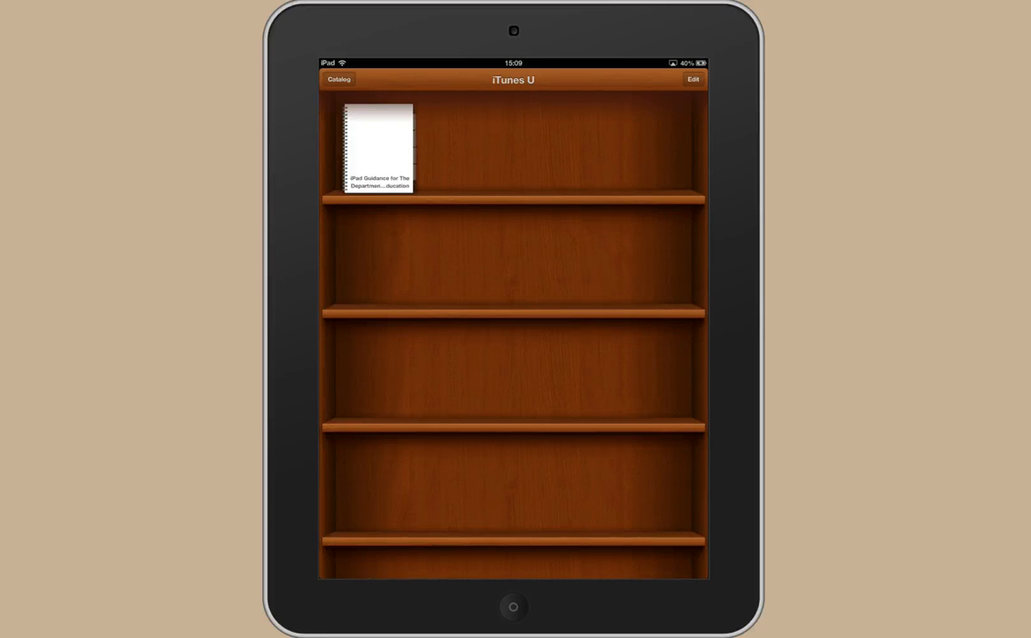
Open the iPad Guidance course, view its Notes and Info pages, then go home.
click(378, 149)
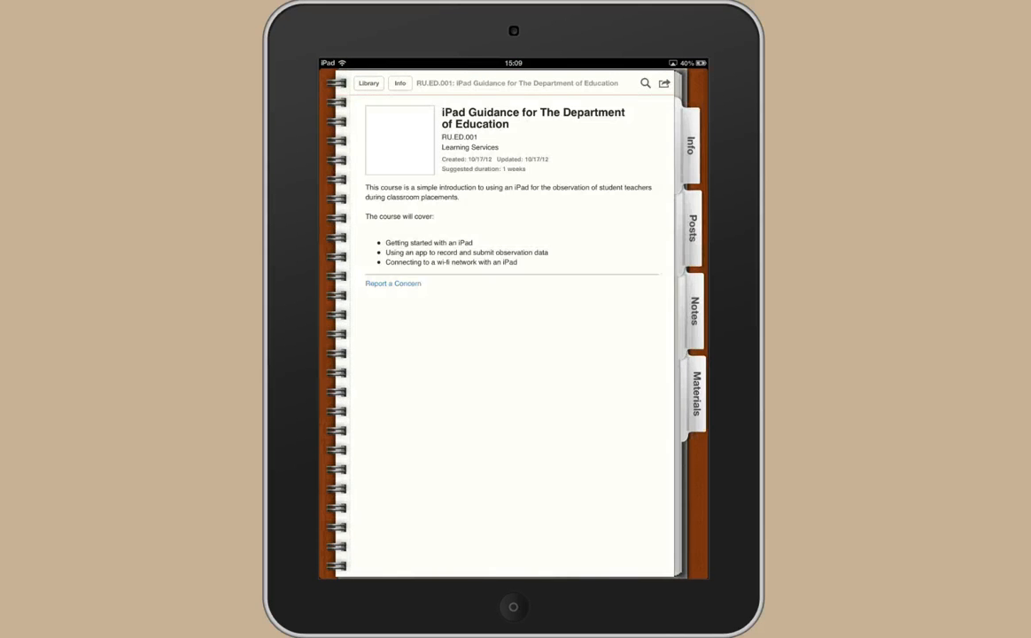
click(694, 310)
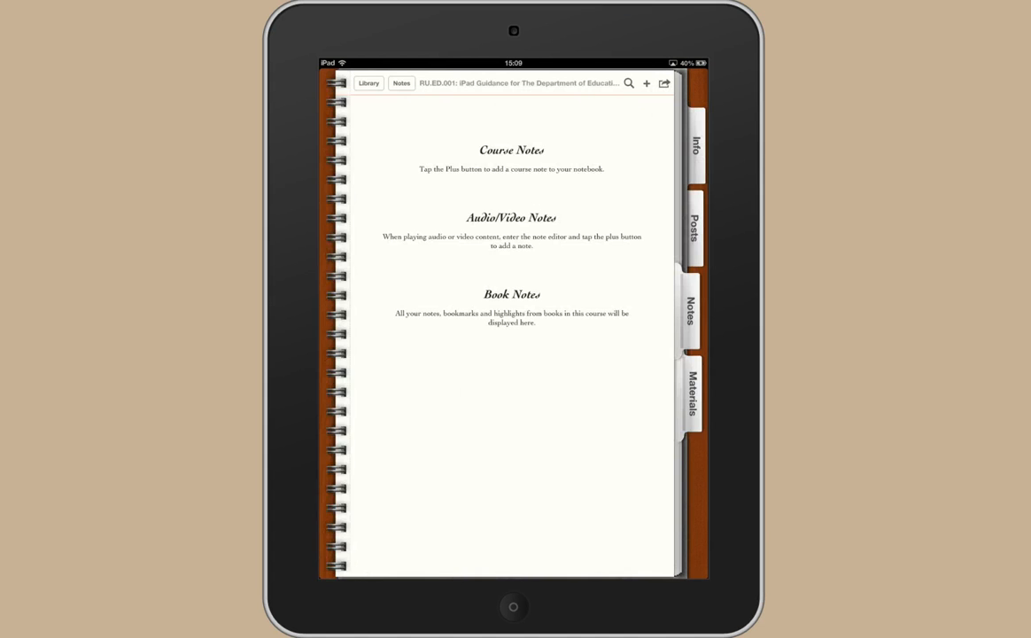
click(692, 142)
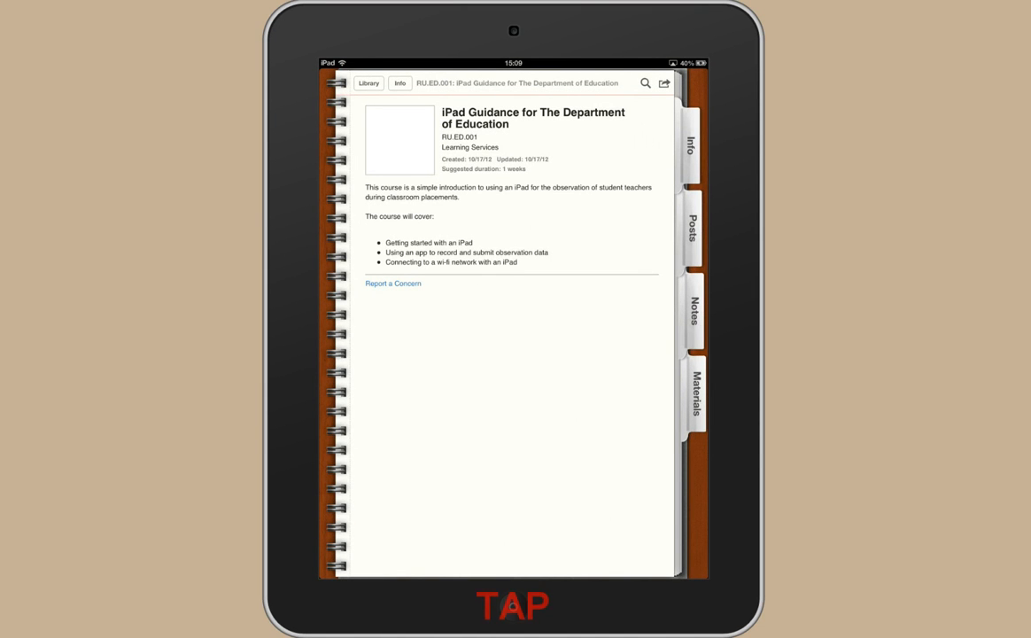
key(home)
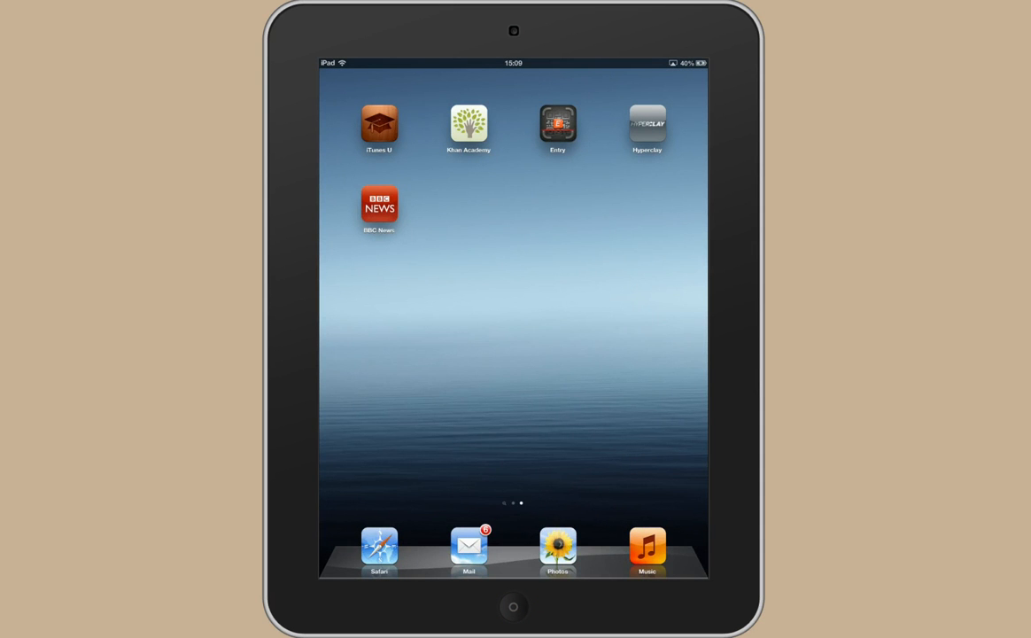
Launch Safari and open the iPad User Guide from the Bookmarks list.
click(379, 547)
text(coursera)
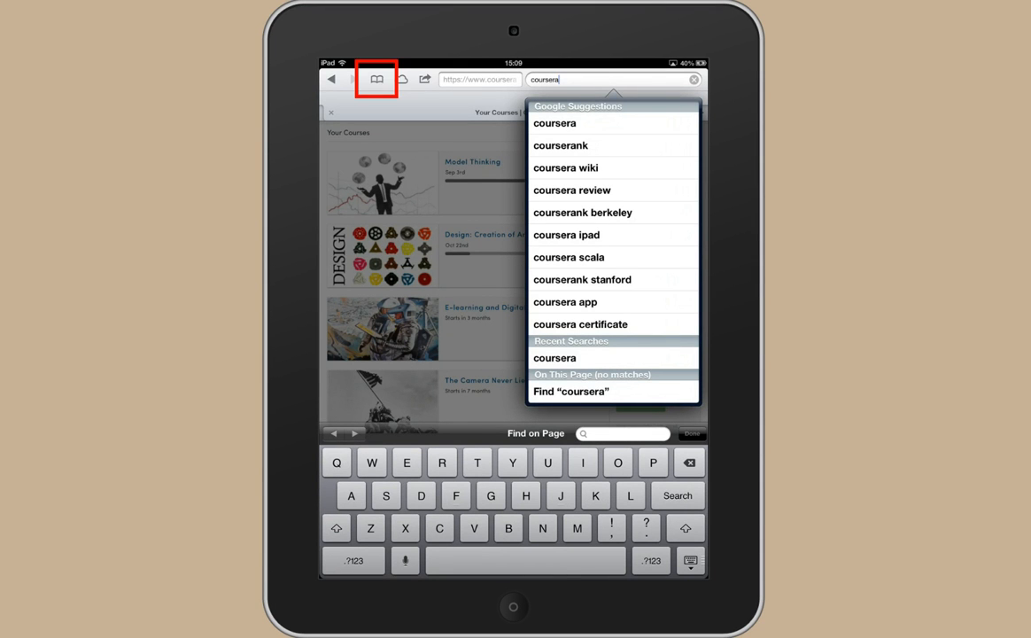
click(376, 78)
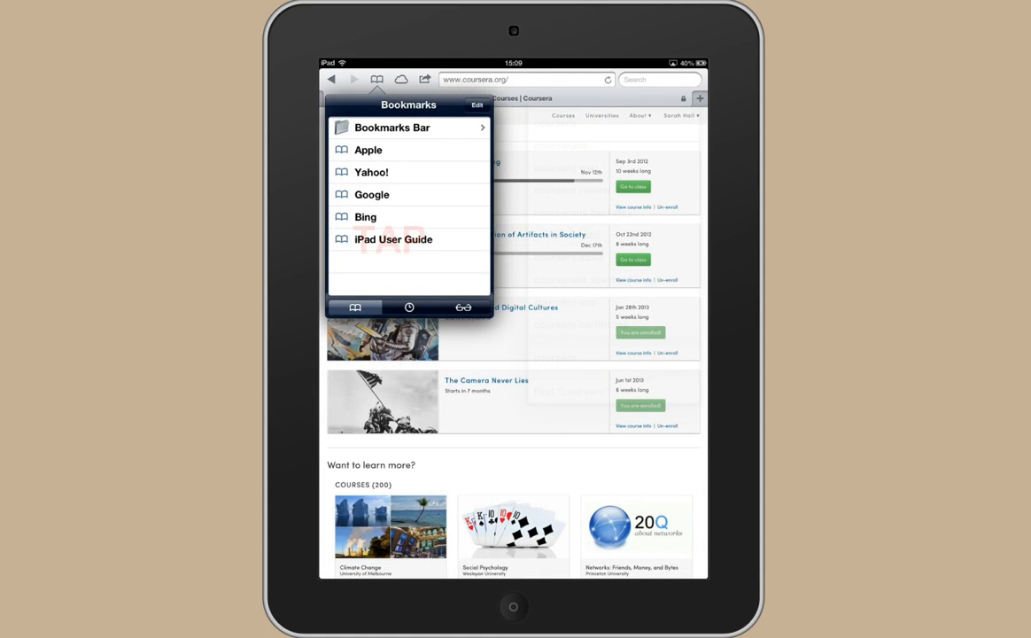
click(394, 240)
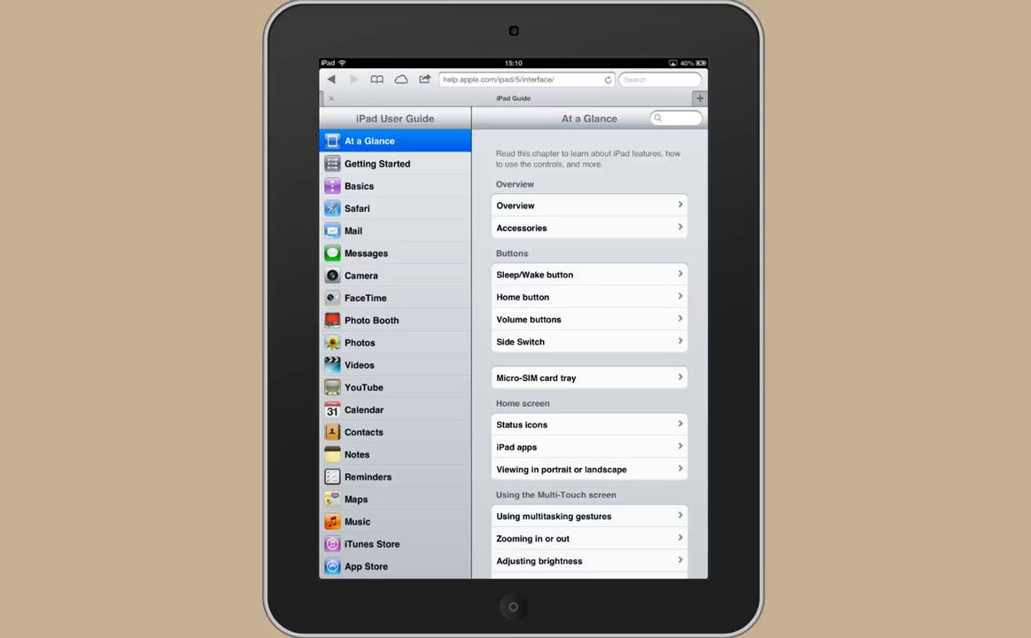
Scroll the guide's sidebar and open its Camera chapter.
scroll(down, 3)
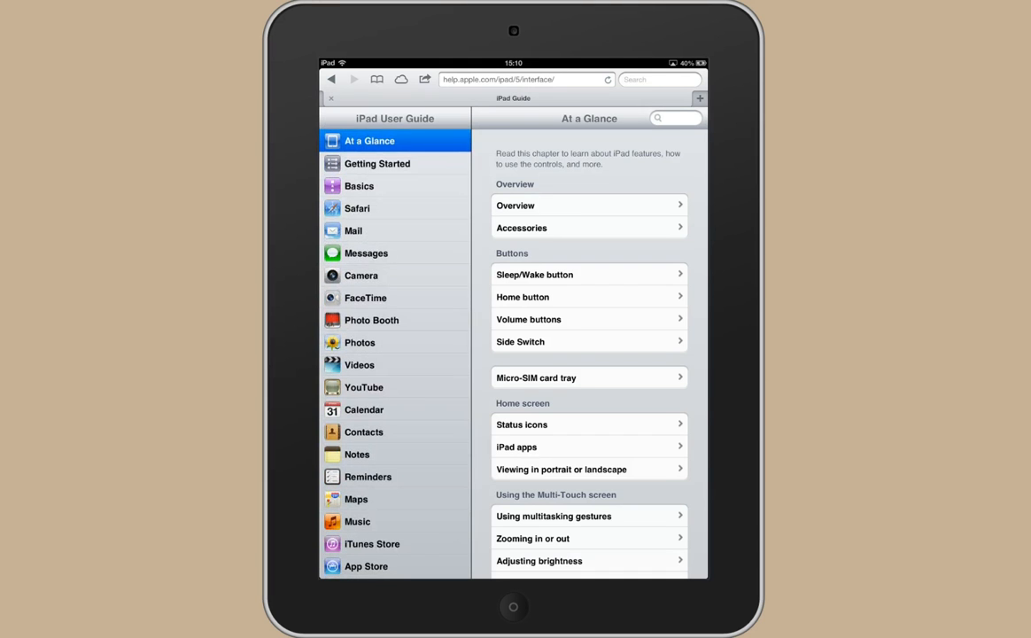
click(361, 277)
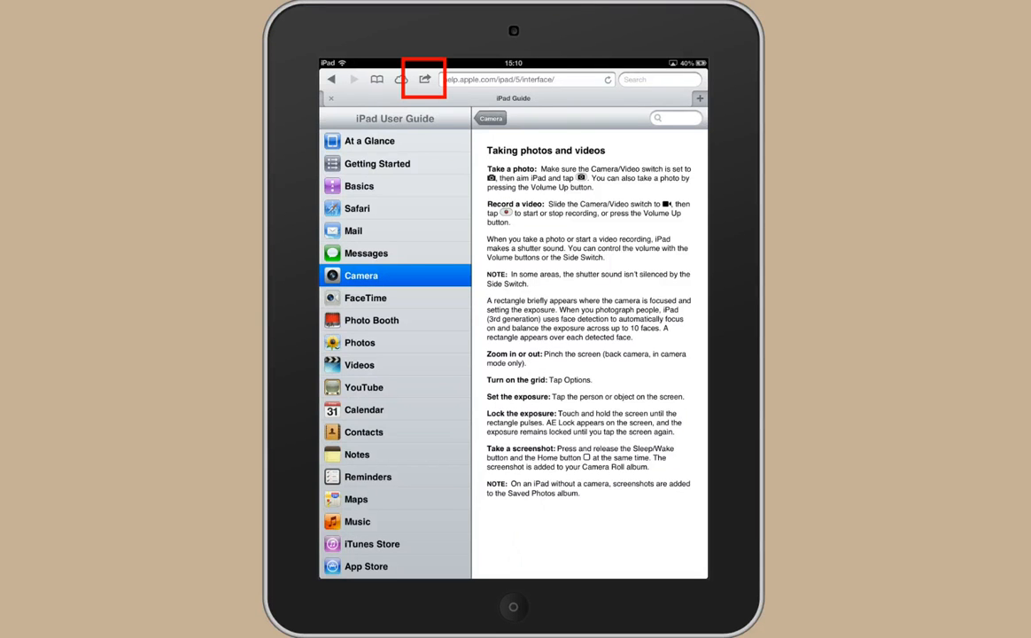
Use Share > Add to Home Screen to add the page as an icon named iPad Guide.
click(425, 78)
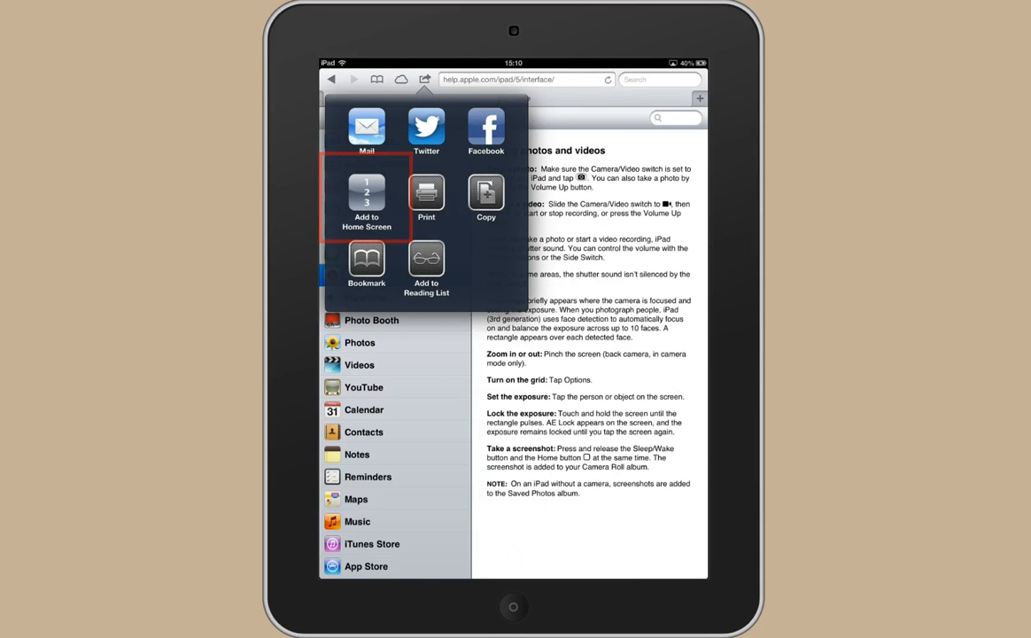
click(366, 202)
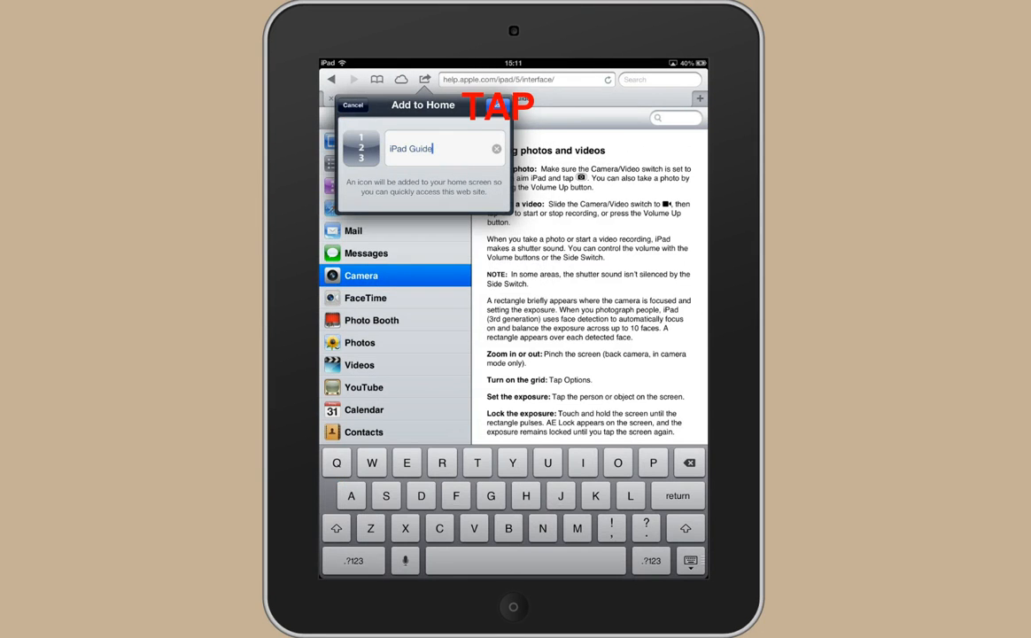
click(352, 104)
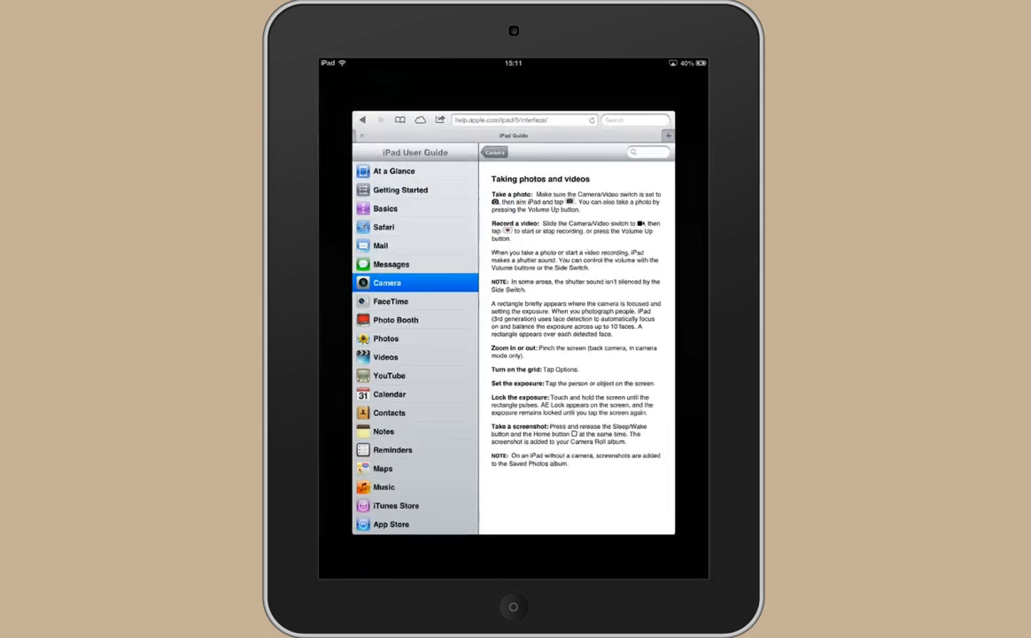